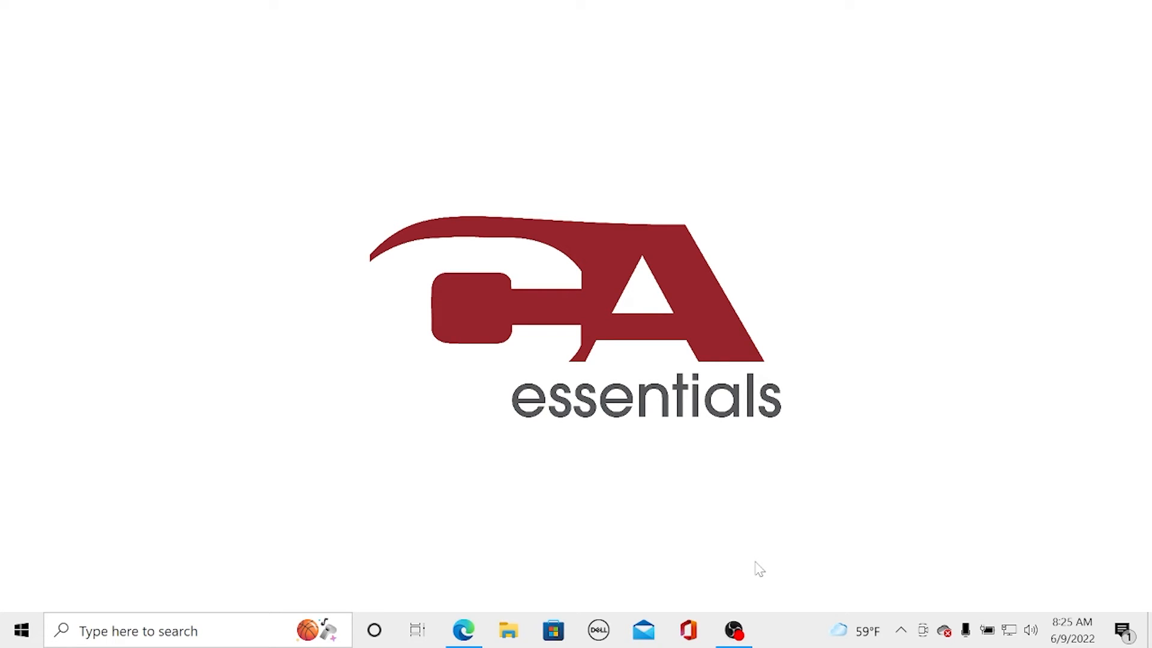
- Bring up Display settings from the desktop context menu after checking the Win+P projection options
key("win+p")
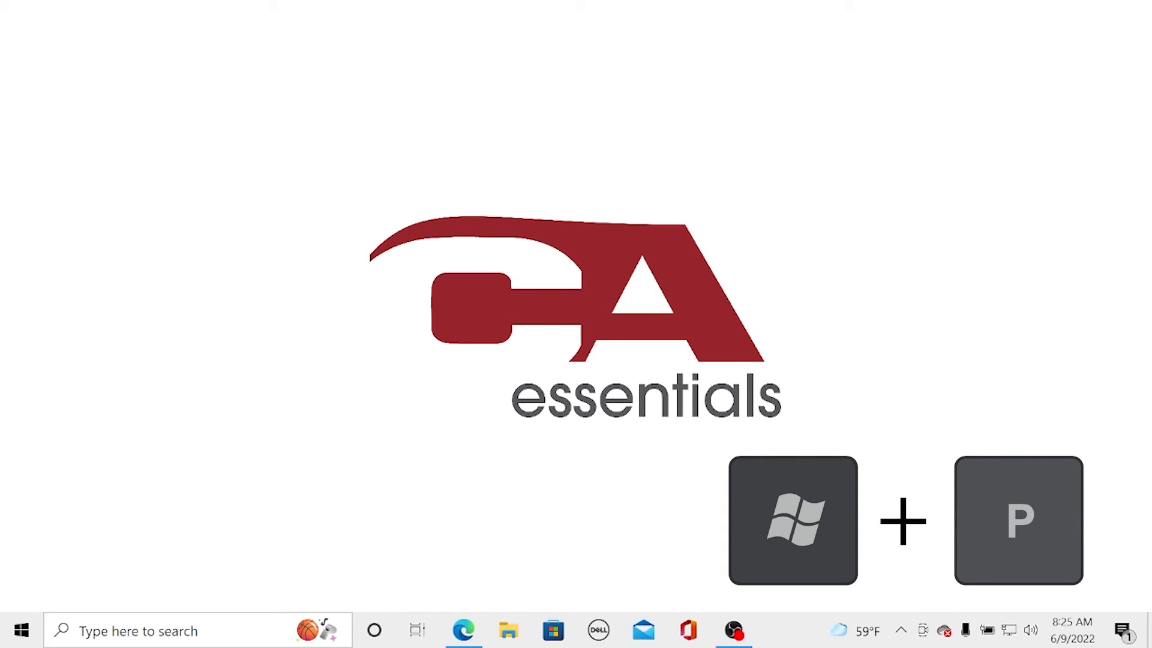
key("Win+p")
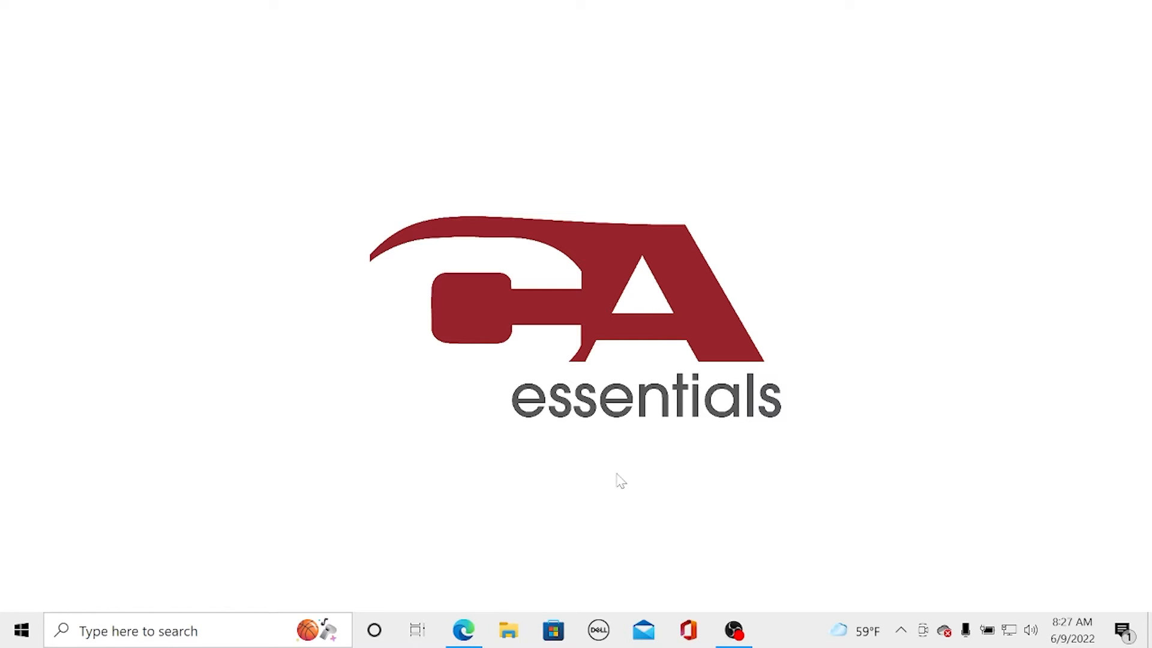
right_click(620, 482)
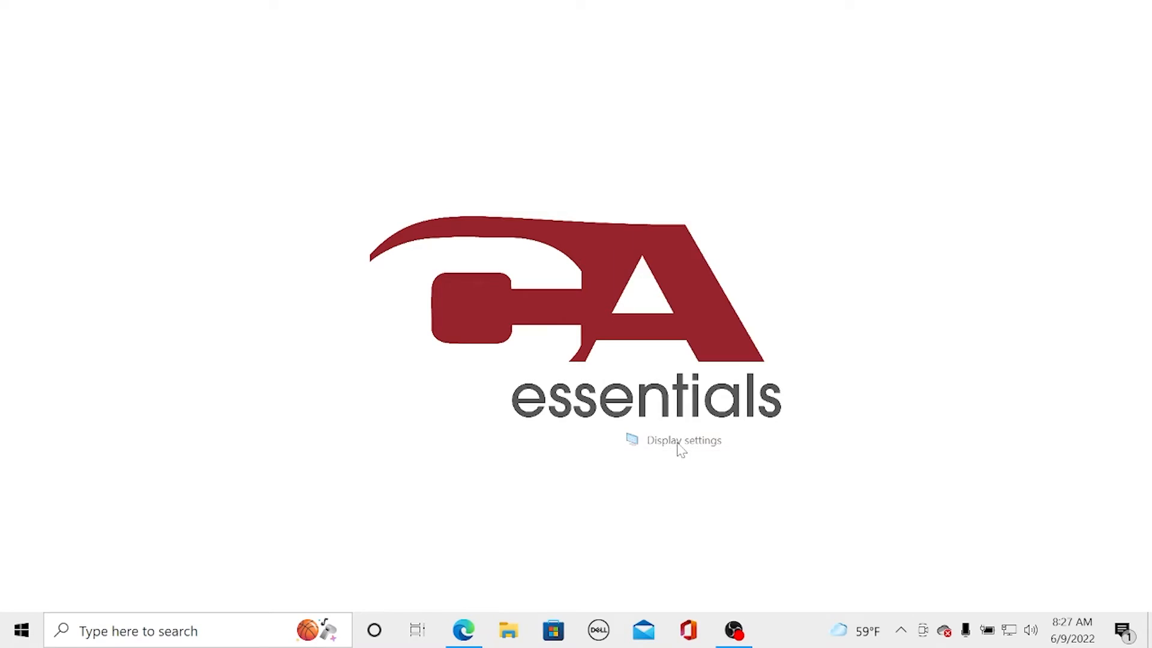
left_click(683, 441)
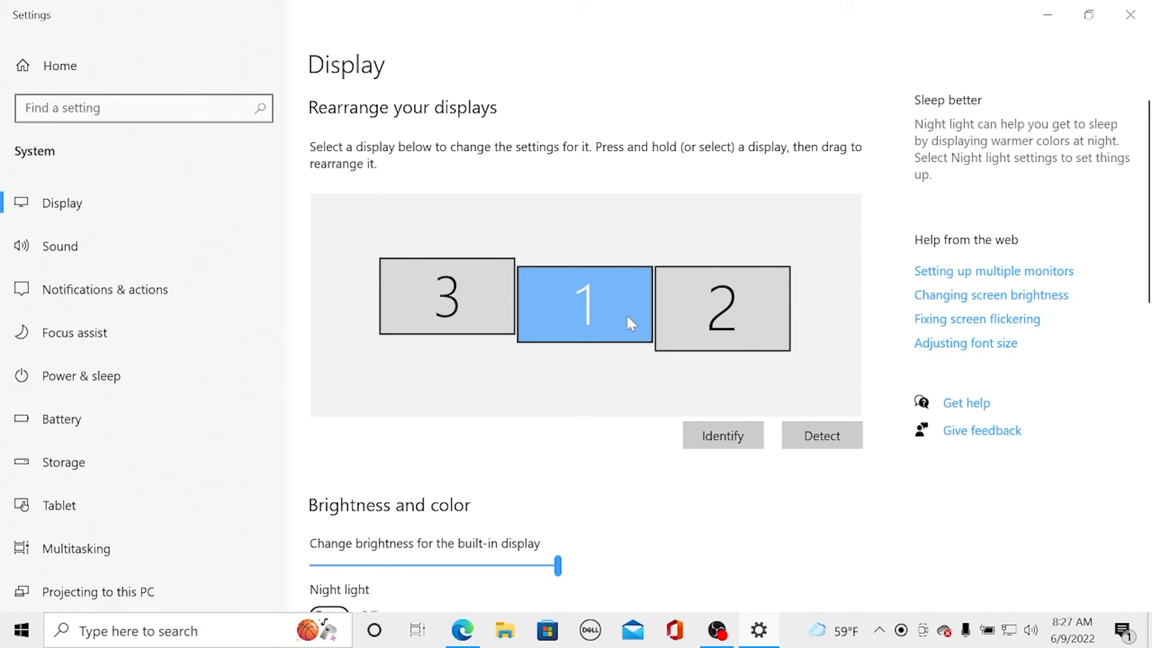
mouse_move(604, 316)
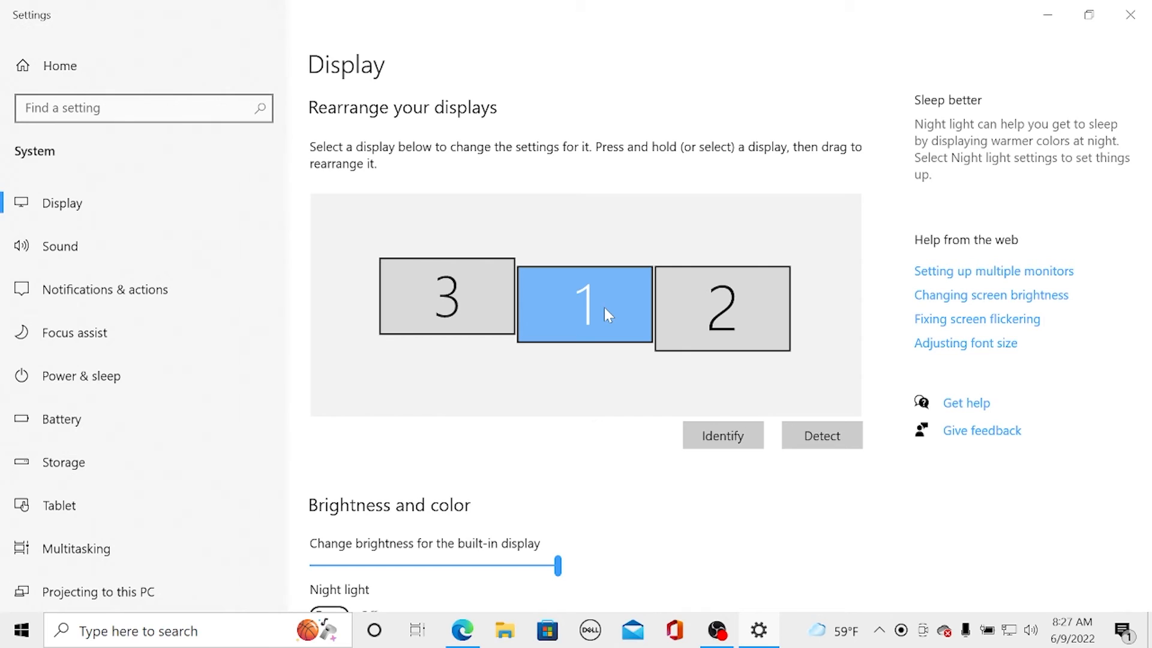
- Drag display 1 below and slide display 3 flush against display 2 on the top row
left_click_drag(584, 305, 601, 408)
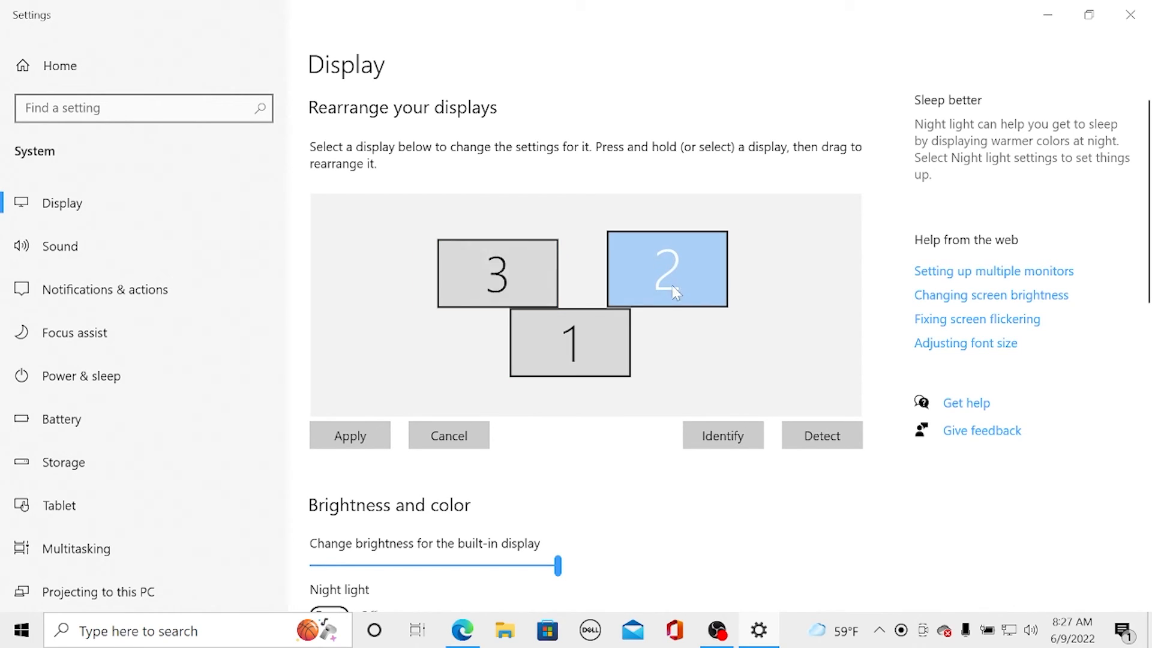
left_click_drag(497, 272, 532, 272)
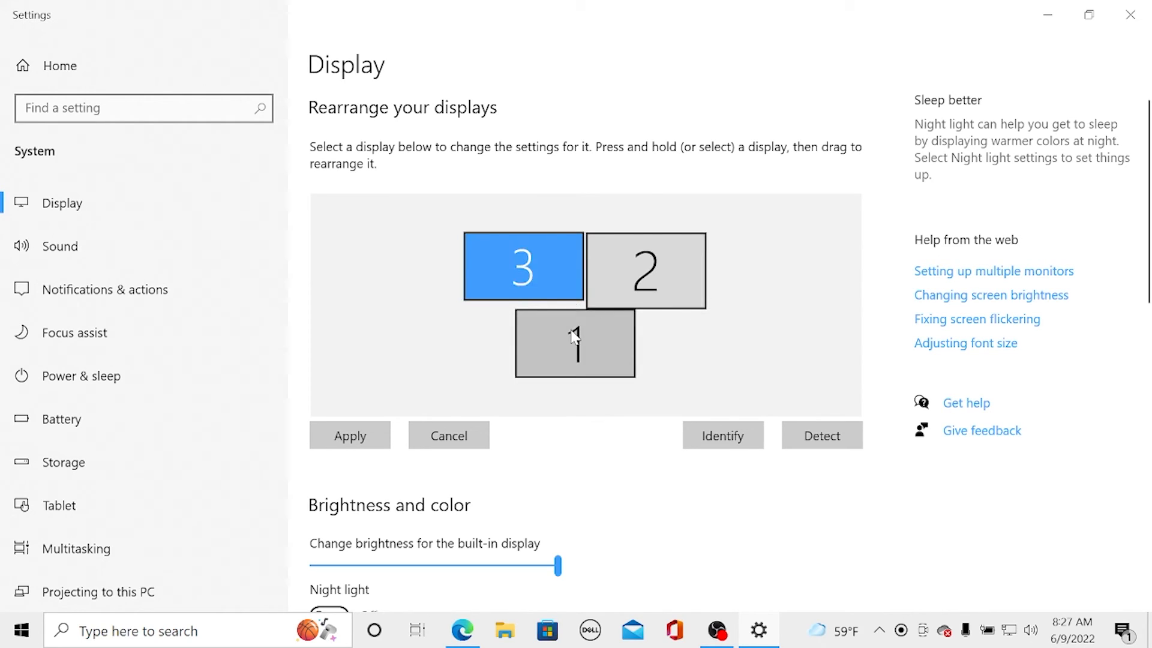
mouse_move(544, 340)
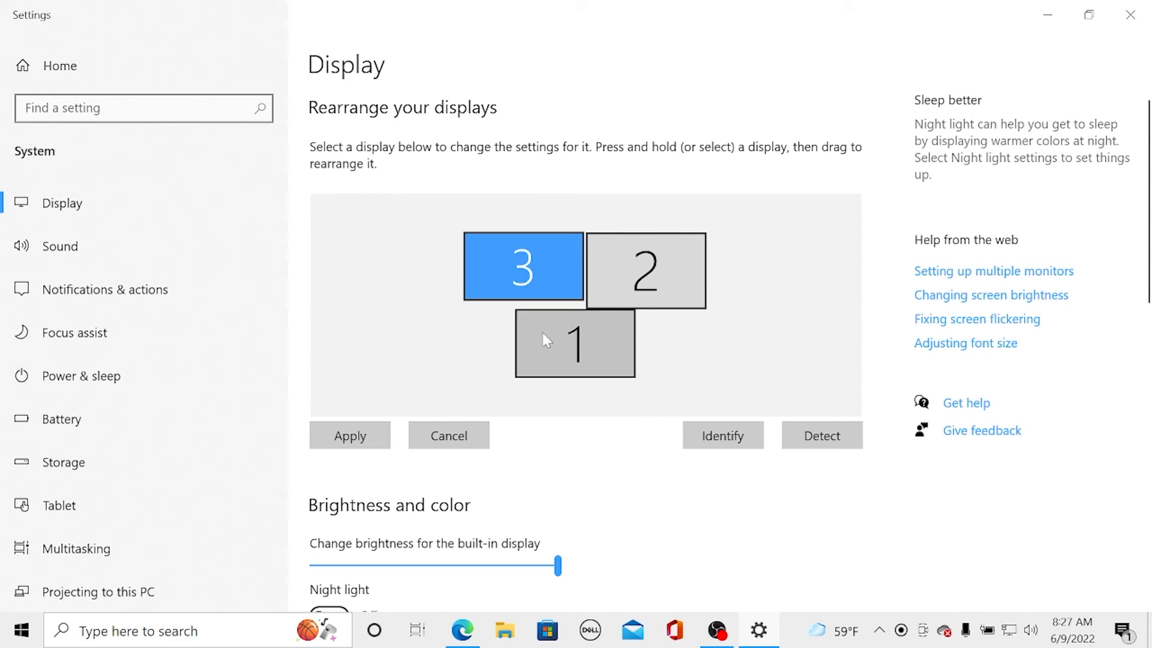
mouse_move(601, 340)
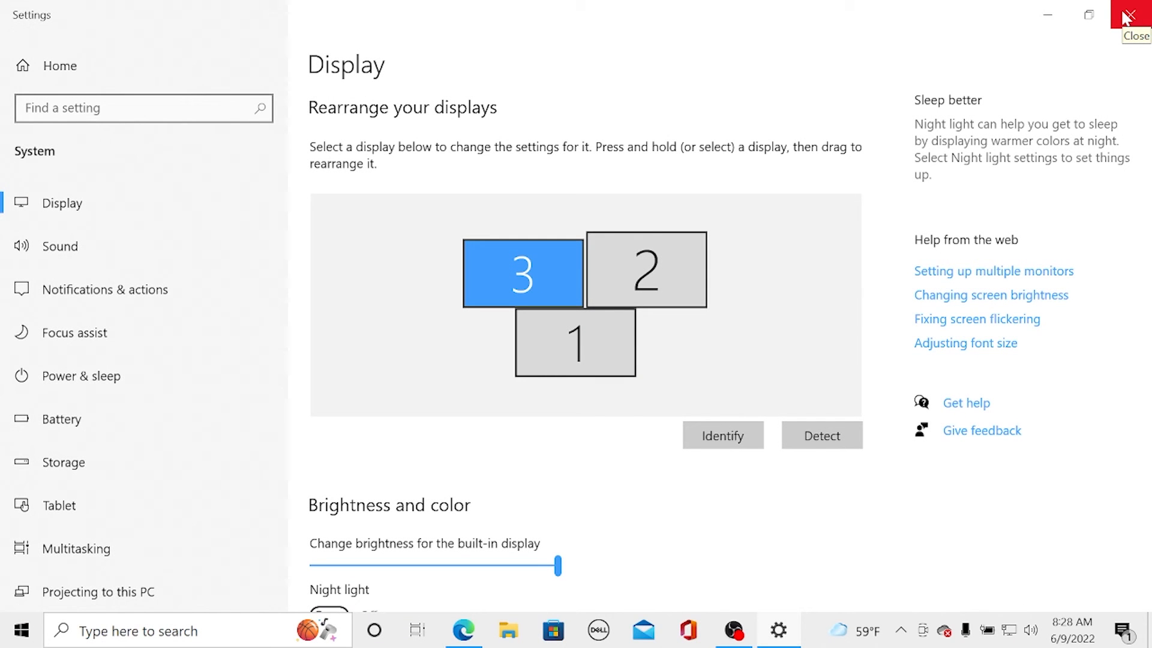
mouse_move(1132, 14)
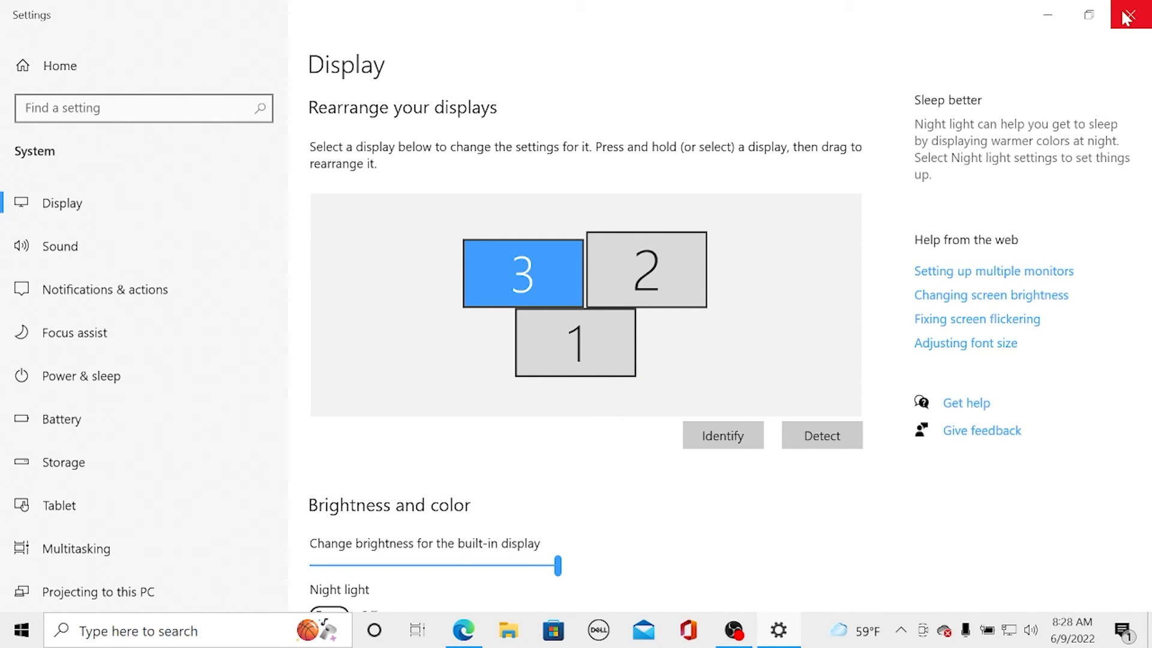